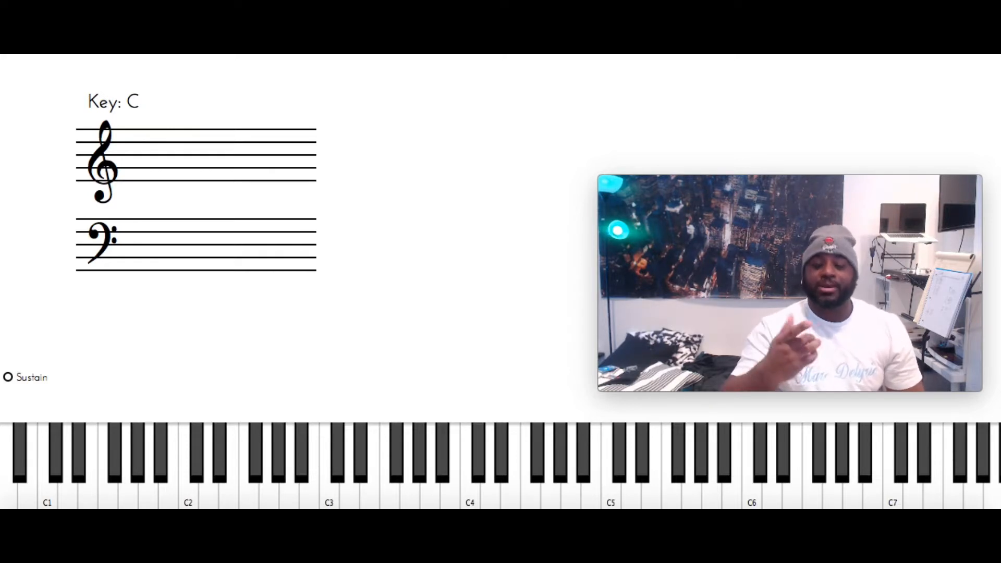
Sound middle C (C4) so it lights on the keyboard and shows on the staff
click(470, 460)
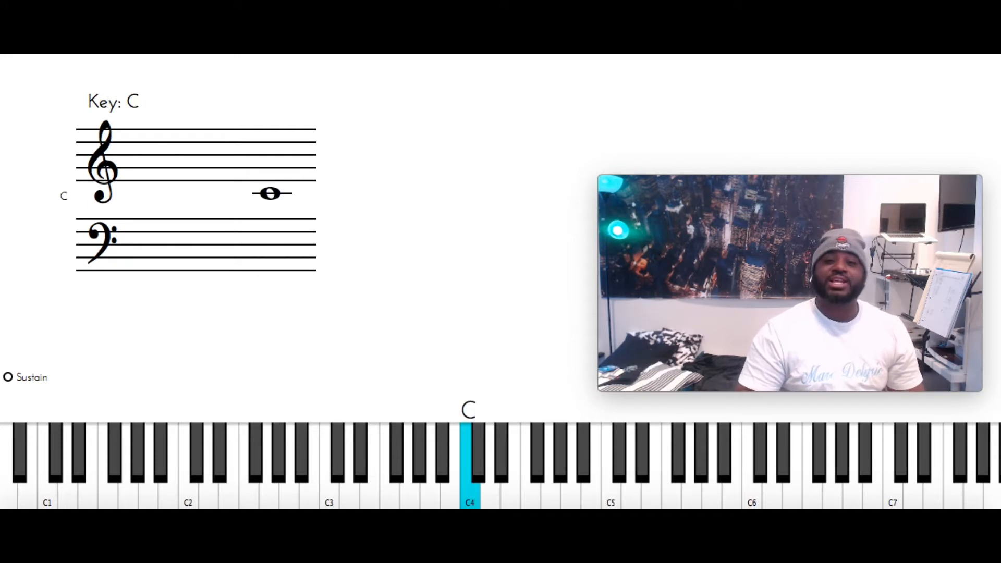
click(529, 460)
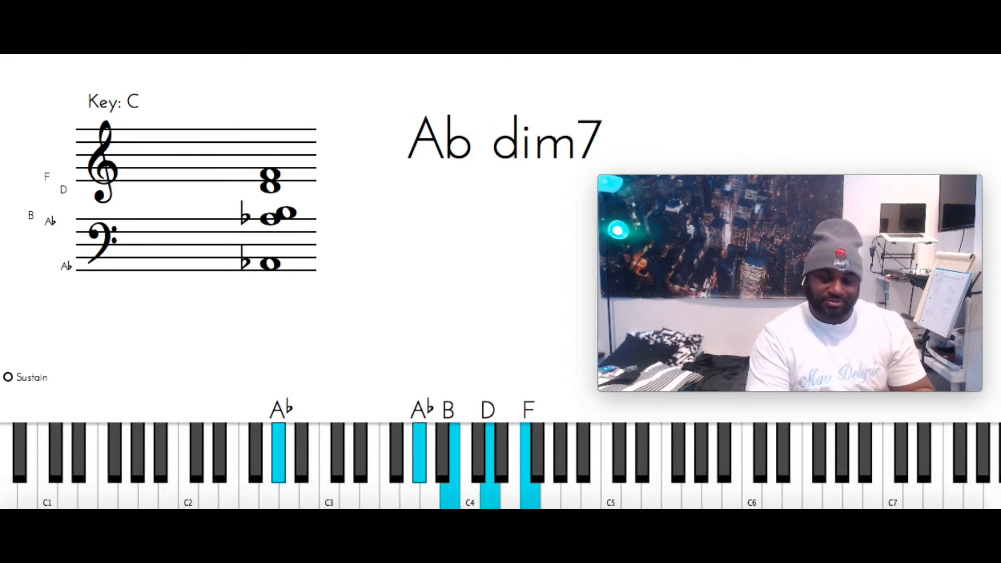
Play Ab dim7 (Ab, Ab, B, D, F) and engage sustain until the indicator turns green
click(8, 377)
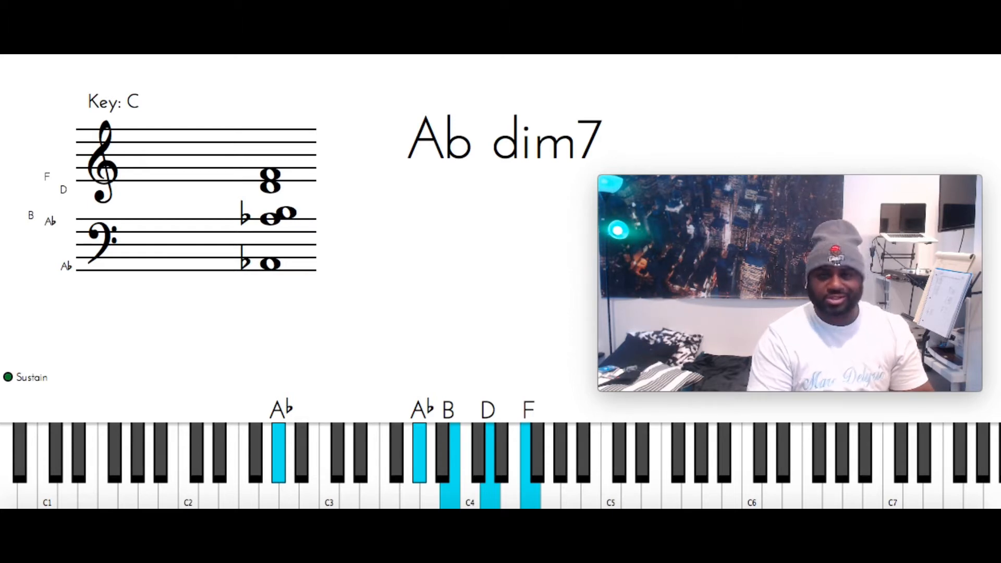
click(8, 376)
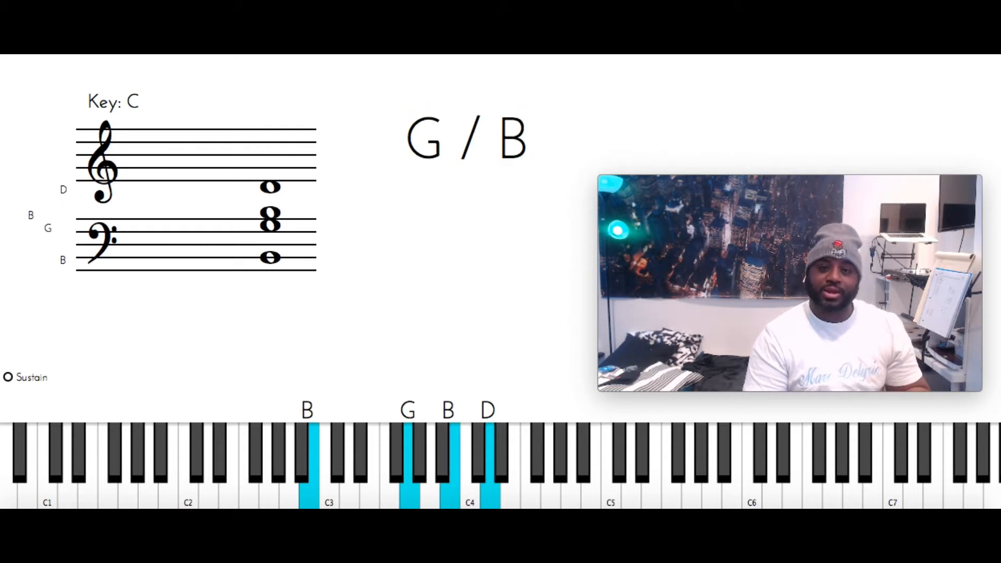
Play G/B (B, G, B, D), F (F, F, A, C), then C (C, G, C, E)
click(9, 376)
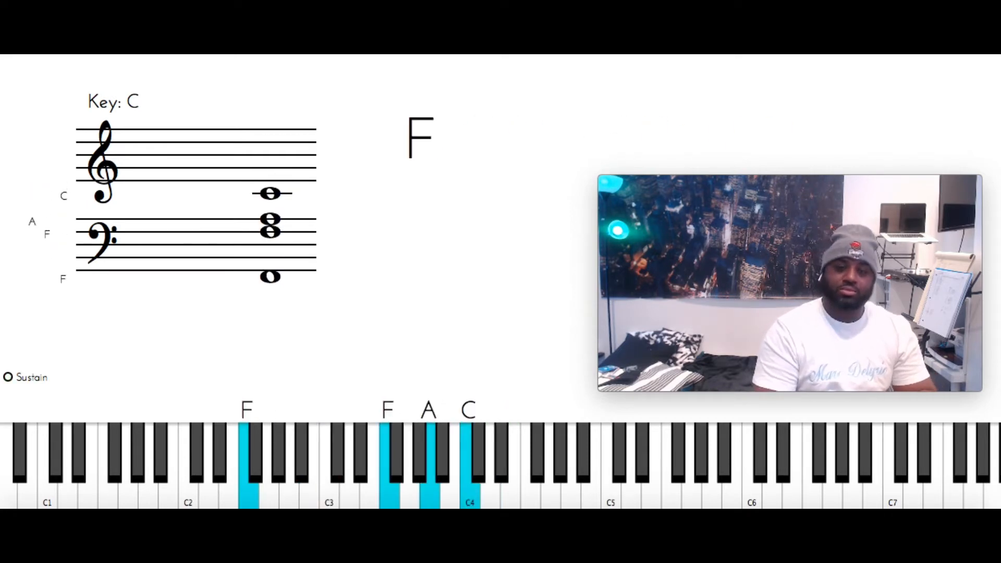
click(8, 377)
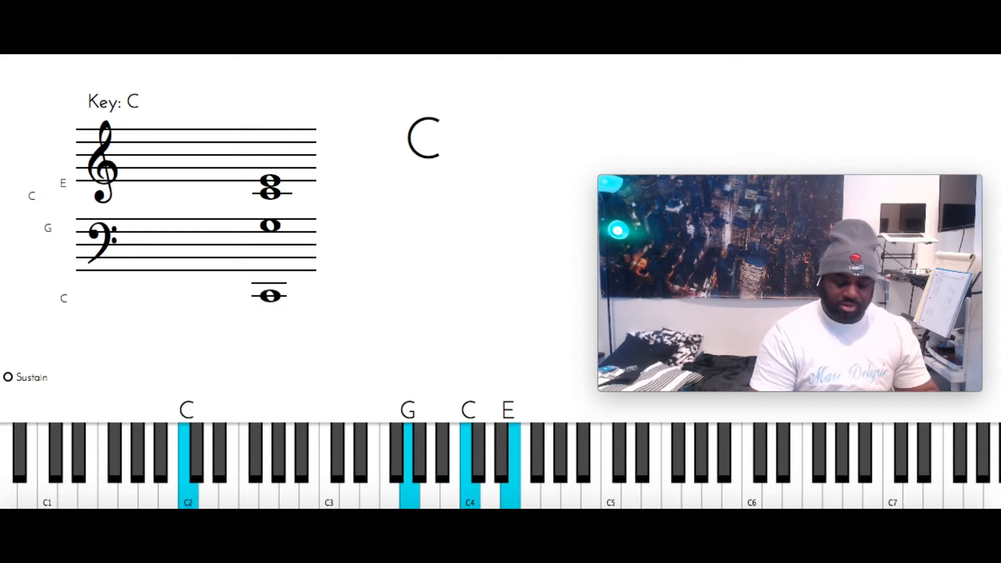
click(8, 377)
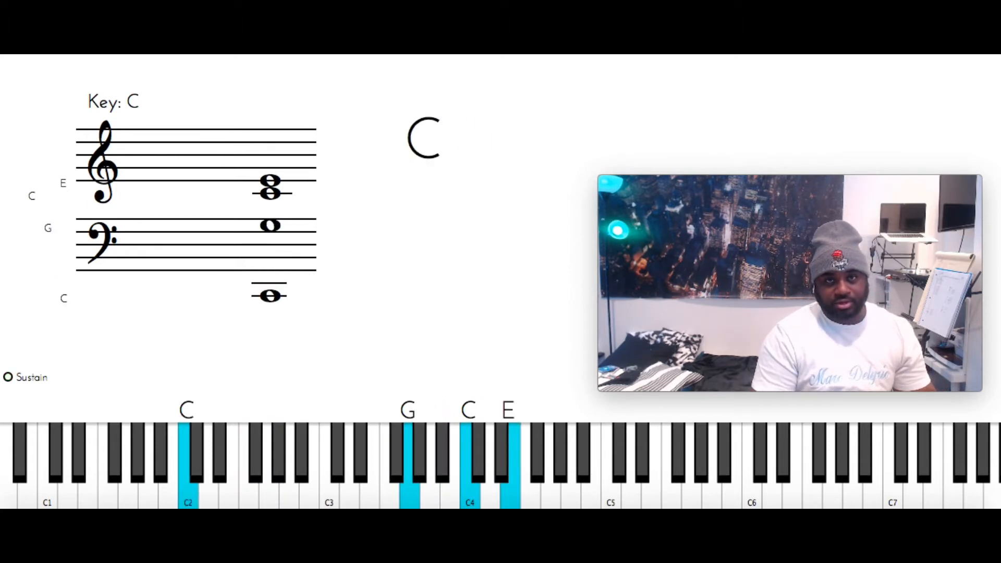
click(9, 377)
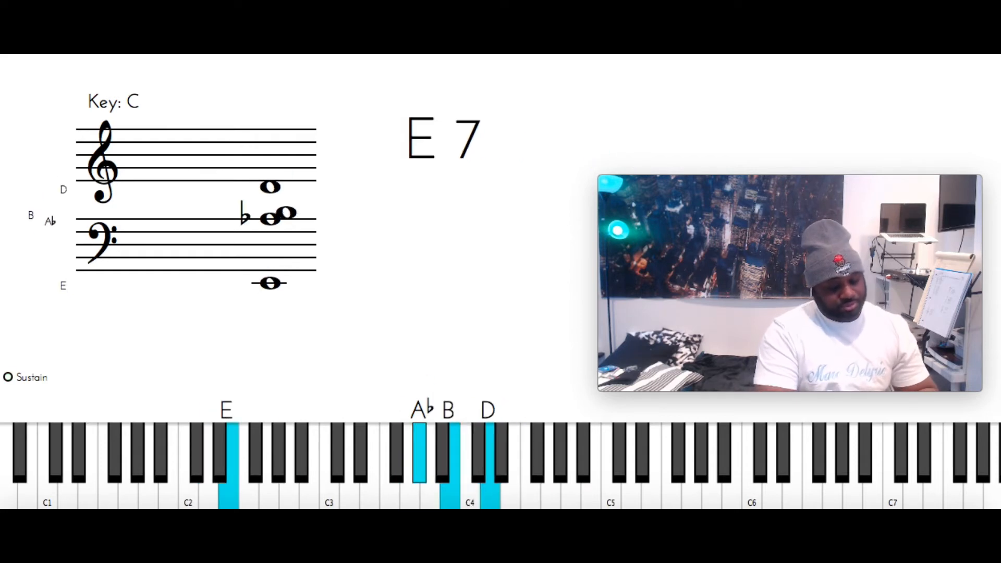
click(8, 376)
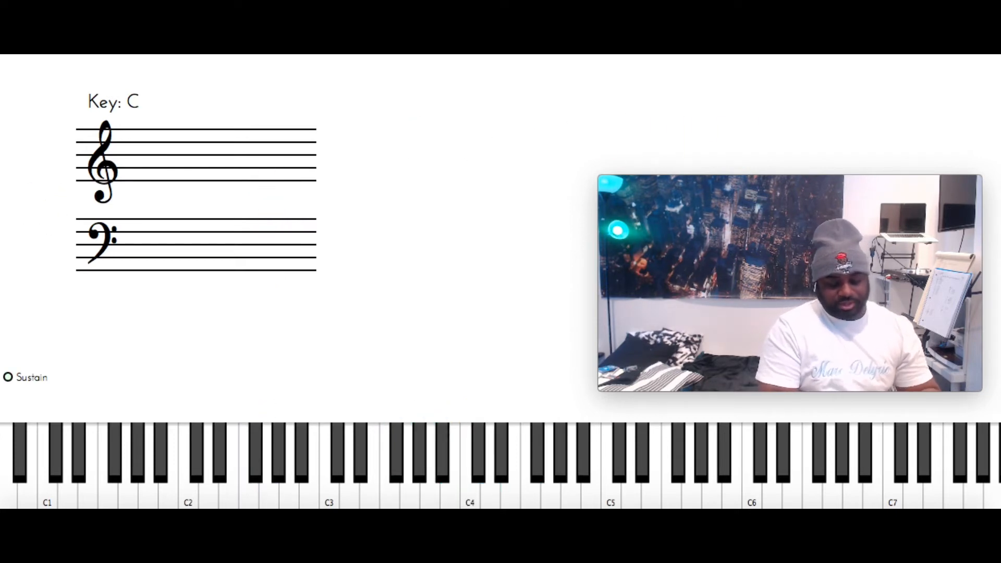
click(207, 467)
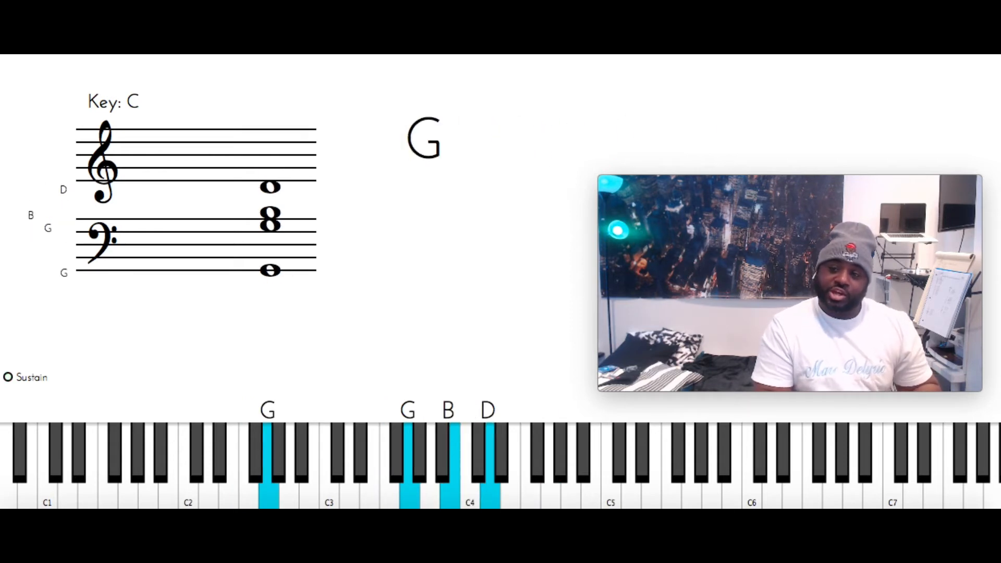
click(548, 466)
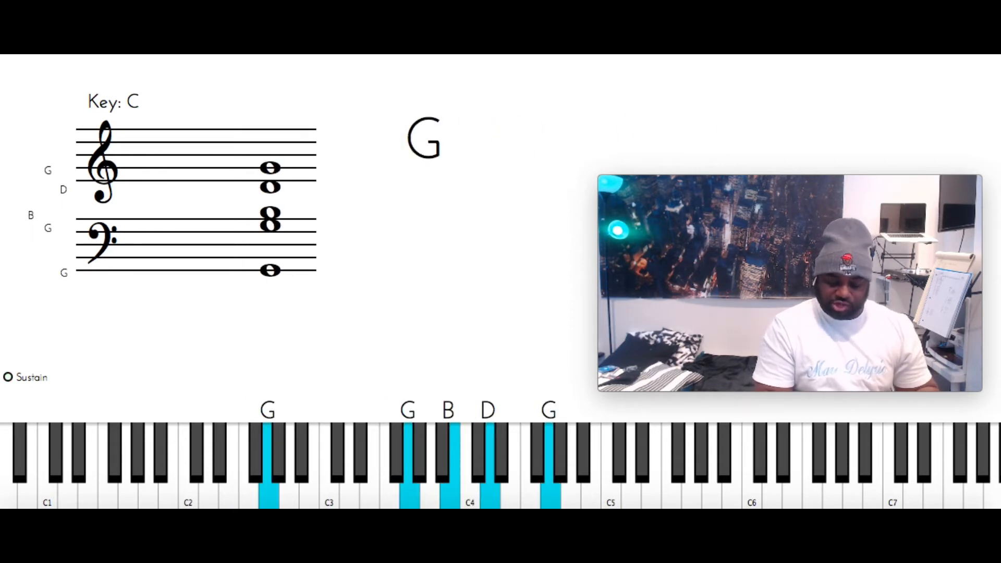
click(8, 377)
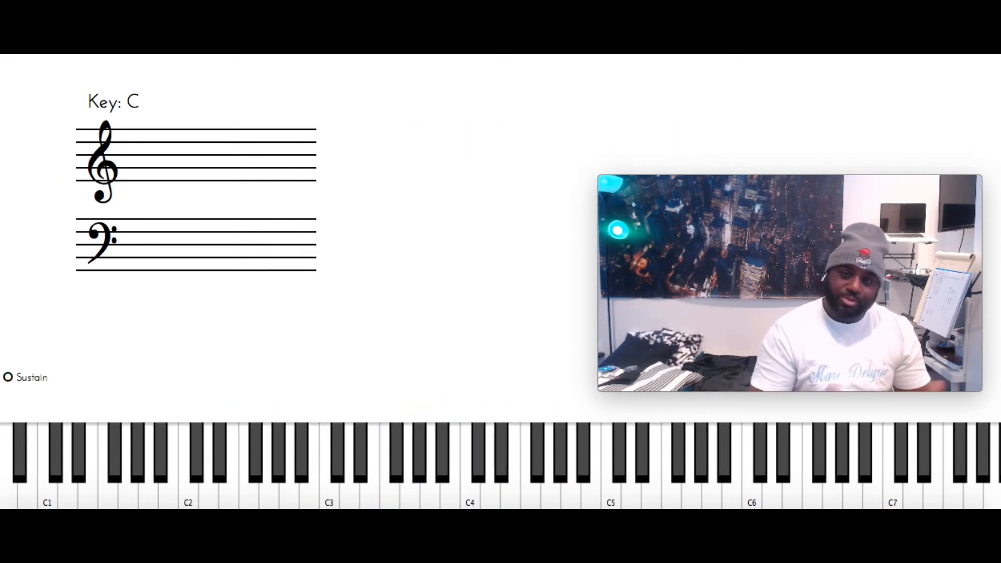
click(8, 377)
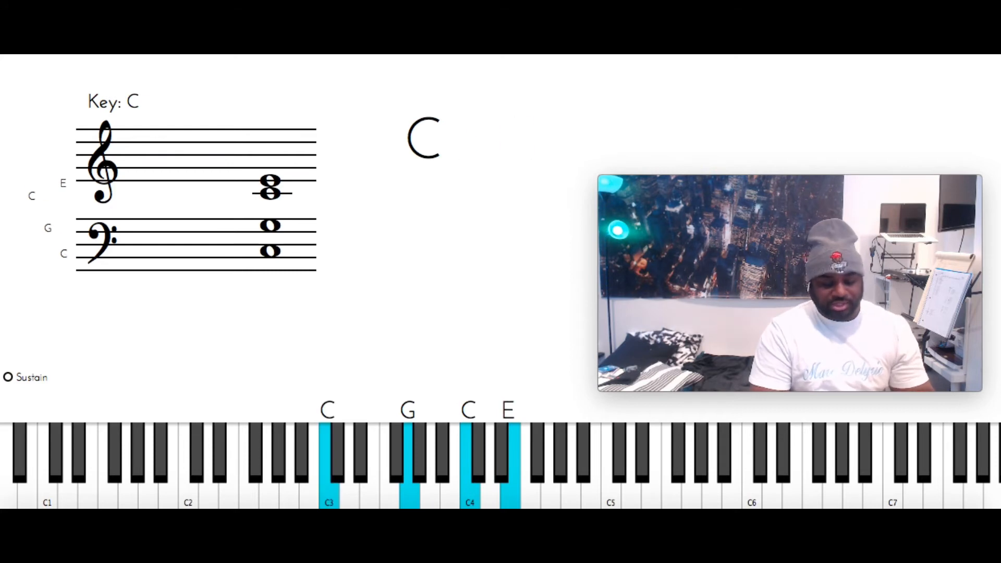
click(8, 377)
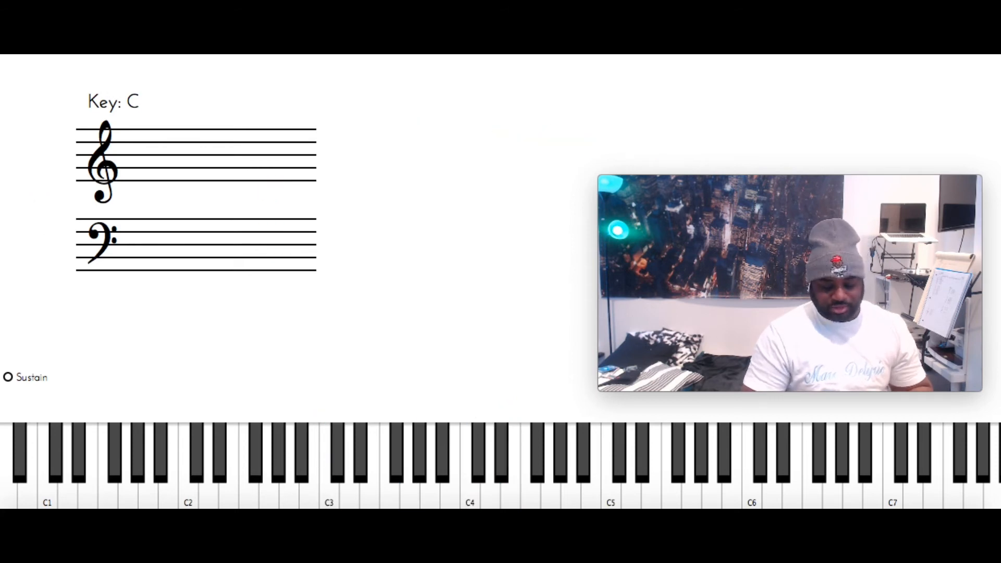
Tap sustain, play G (G2, B3, D4, G4), then change to F (F2, A3, C4, F4)
click(7, 377)
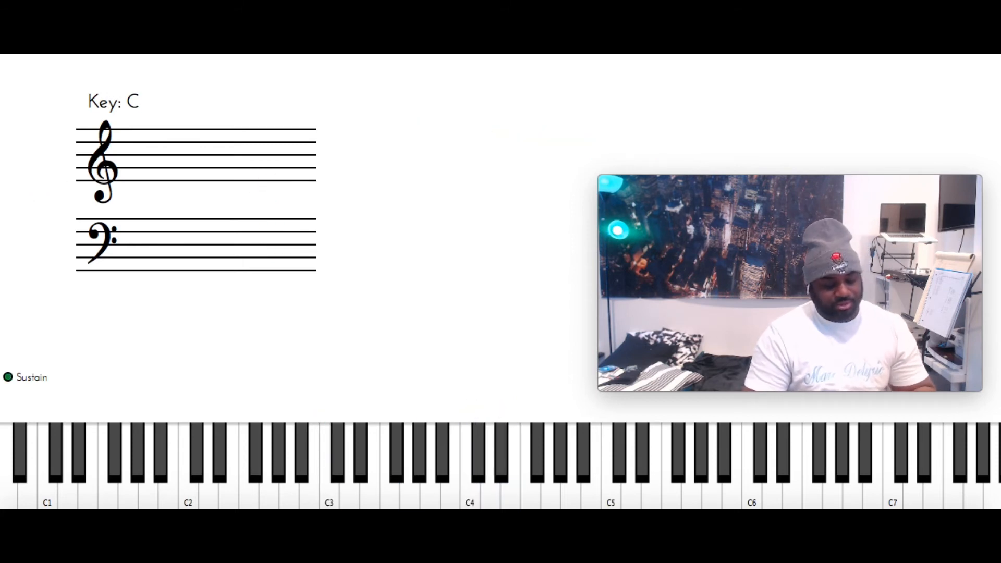
click(267, 473)
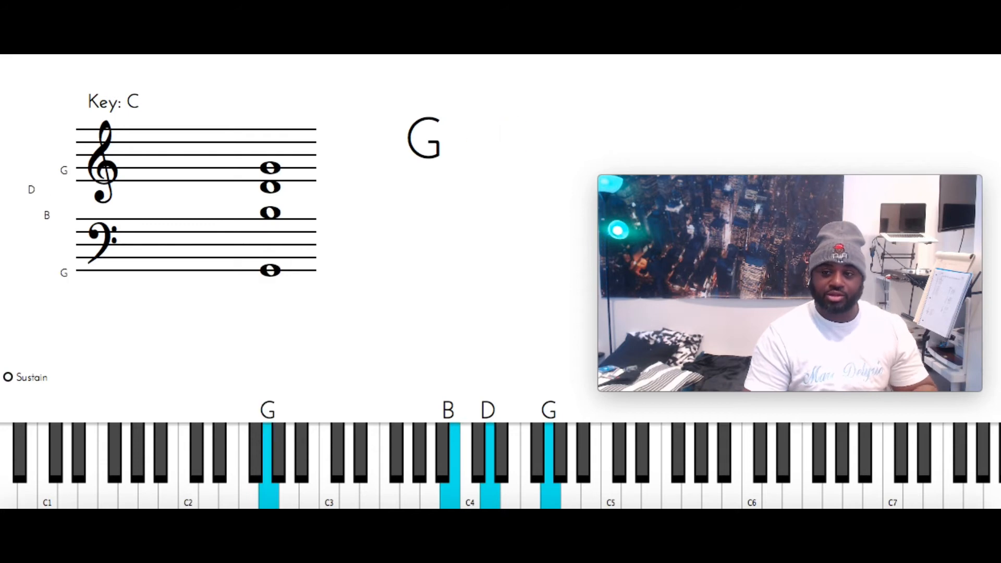
click(8, 377)
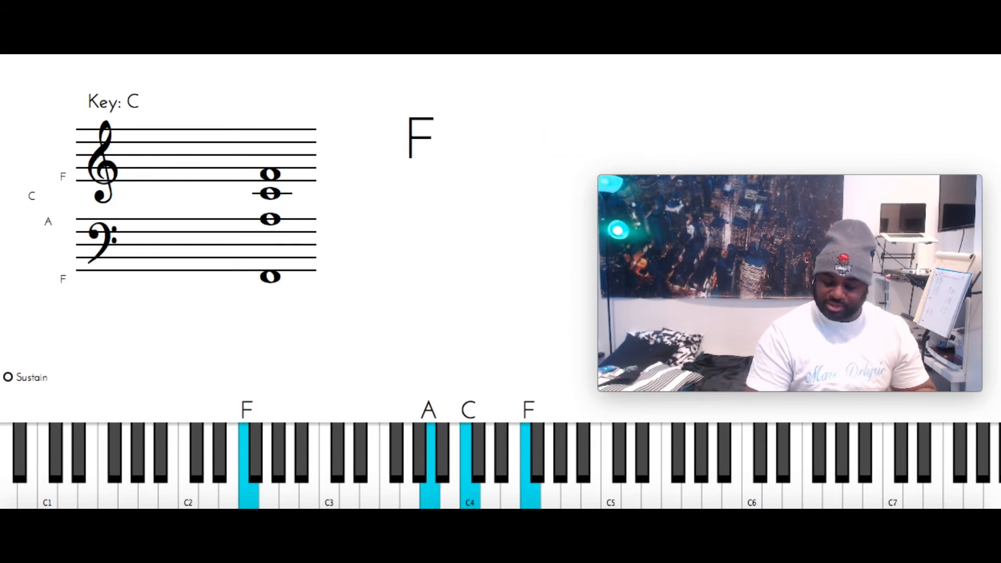
click(8, 376)
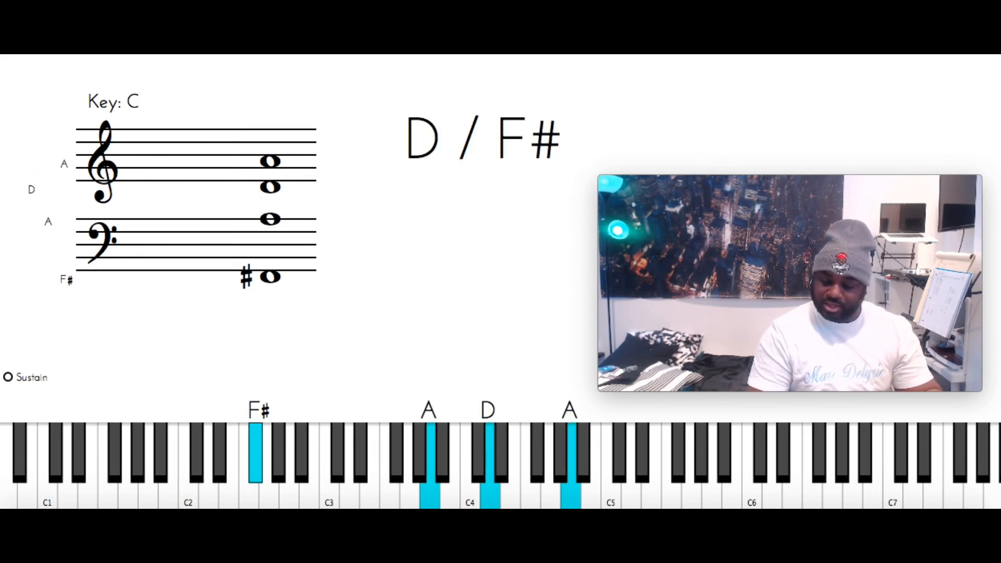
Engage sustain to hold D/F# (F#2, A3, D4, A4)
click(9, 377)
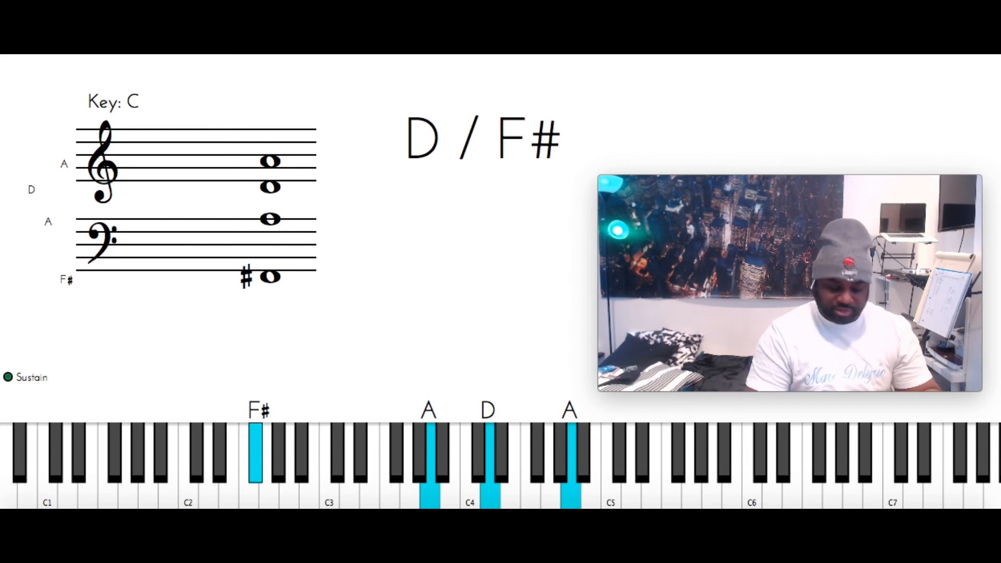